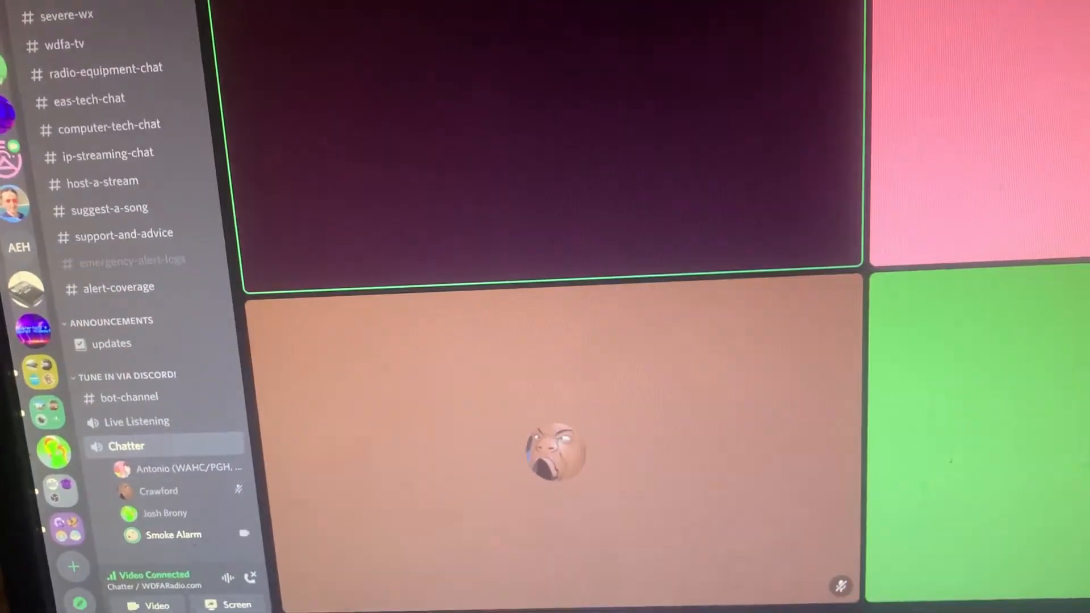
scroll(down, 3)
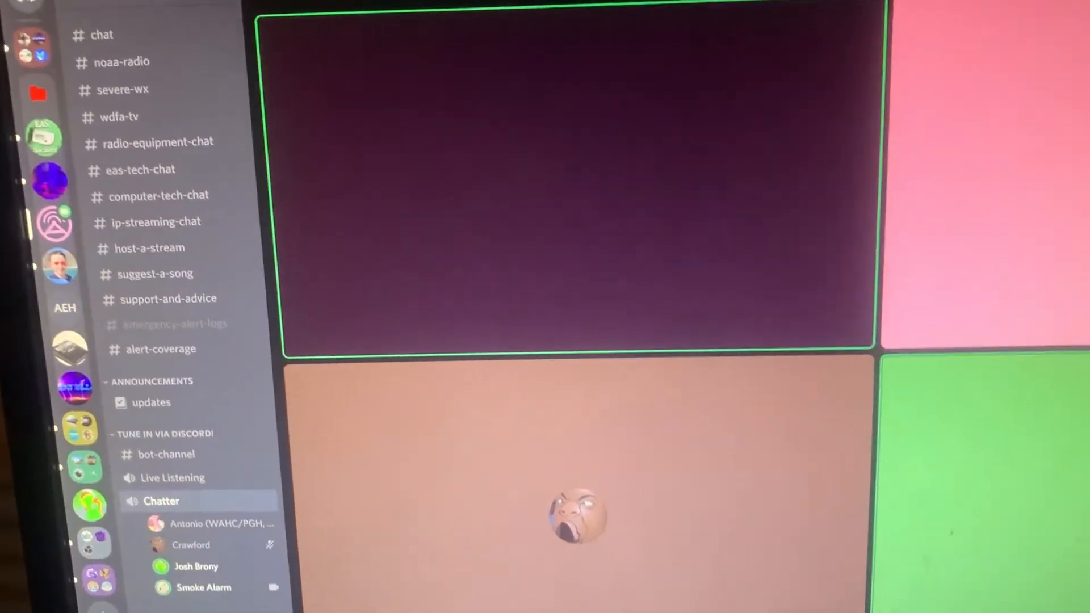